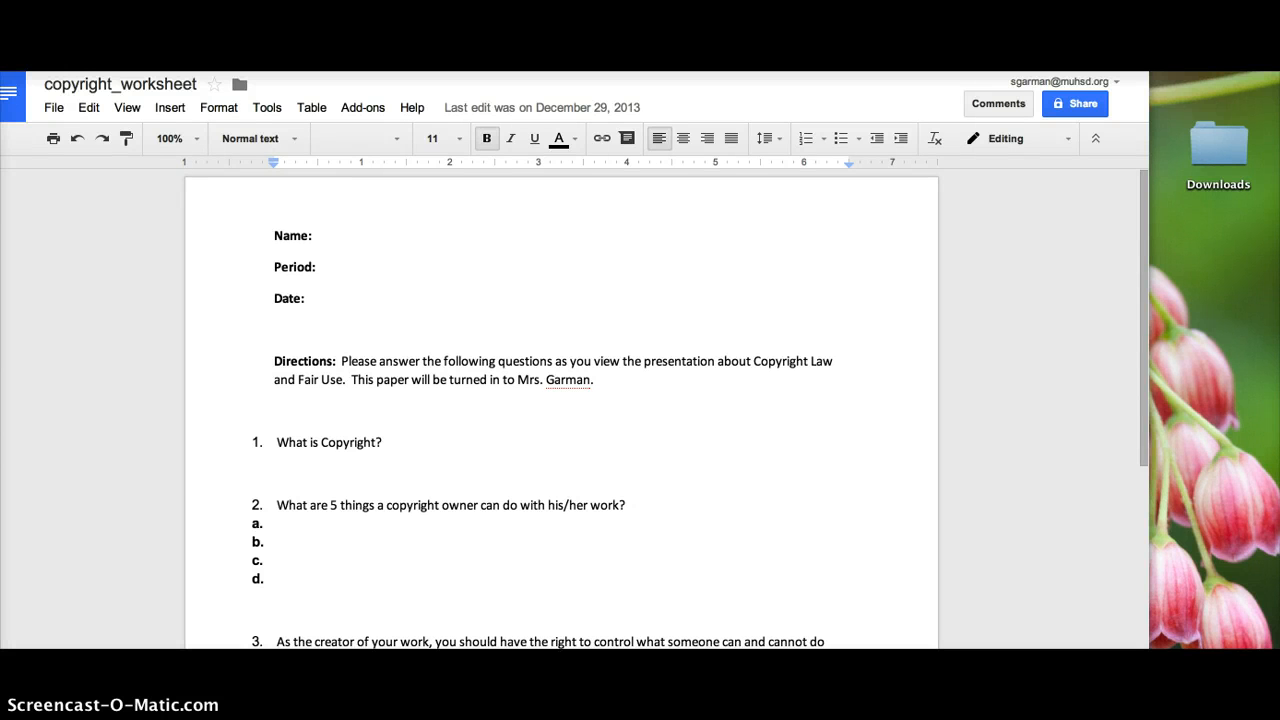
mouse_move(396, 347)
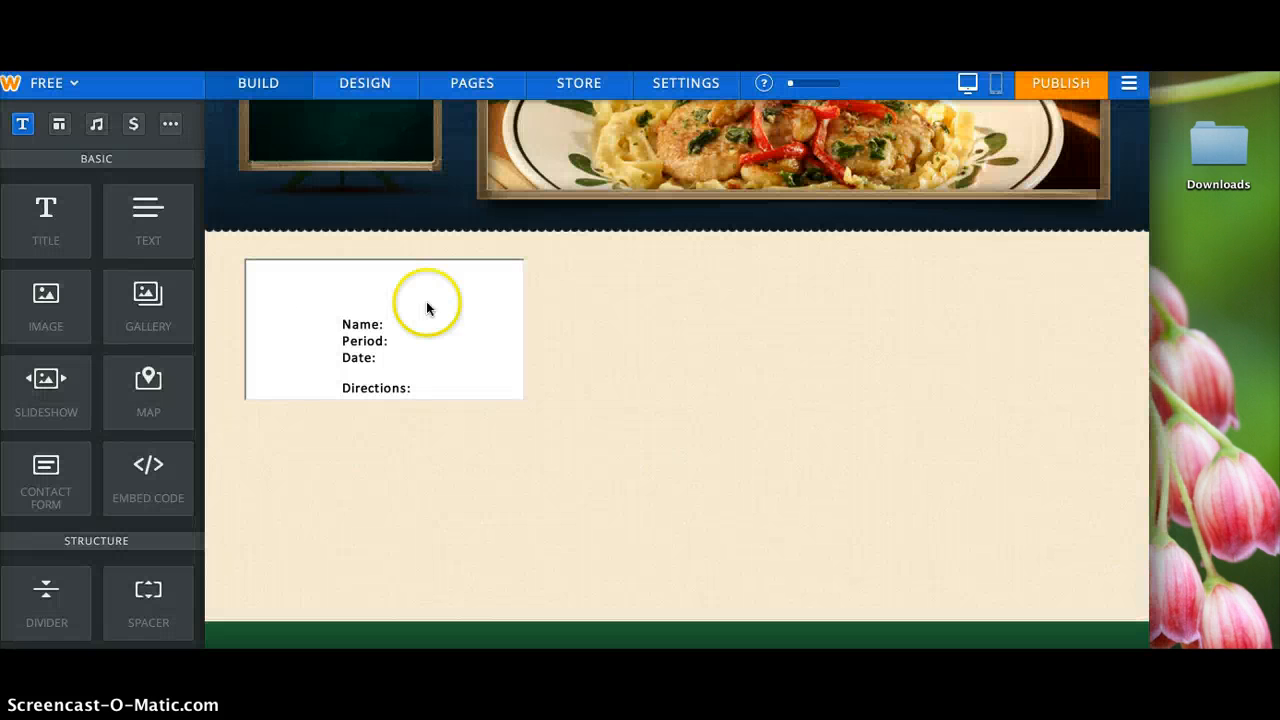
Open the worksheet's File > Publish to the web settings to reach its embed code.
left_click(428, 307)
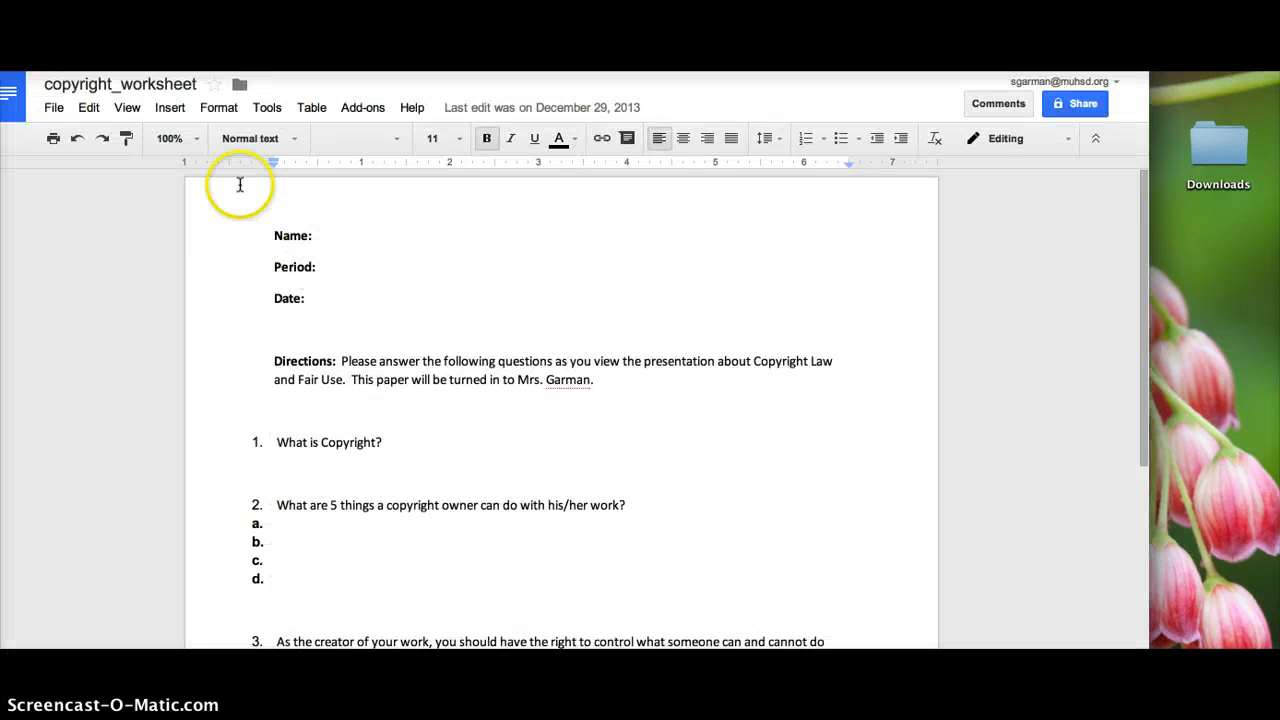
left_click(53, 107)
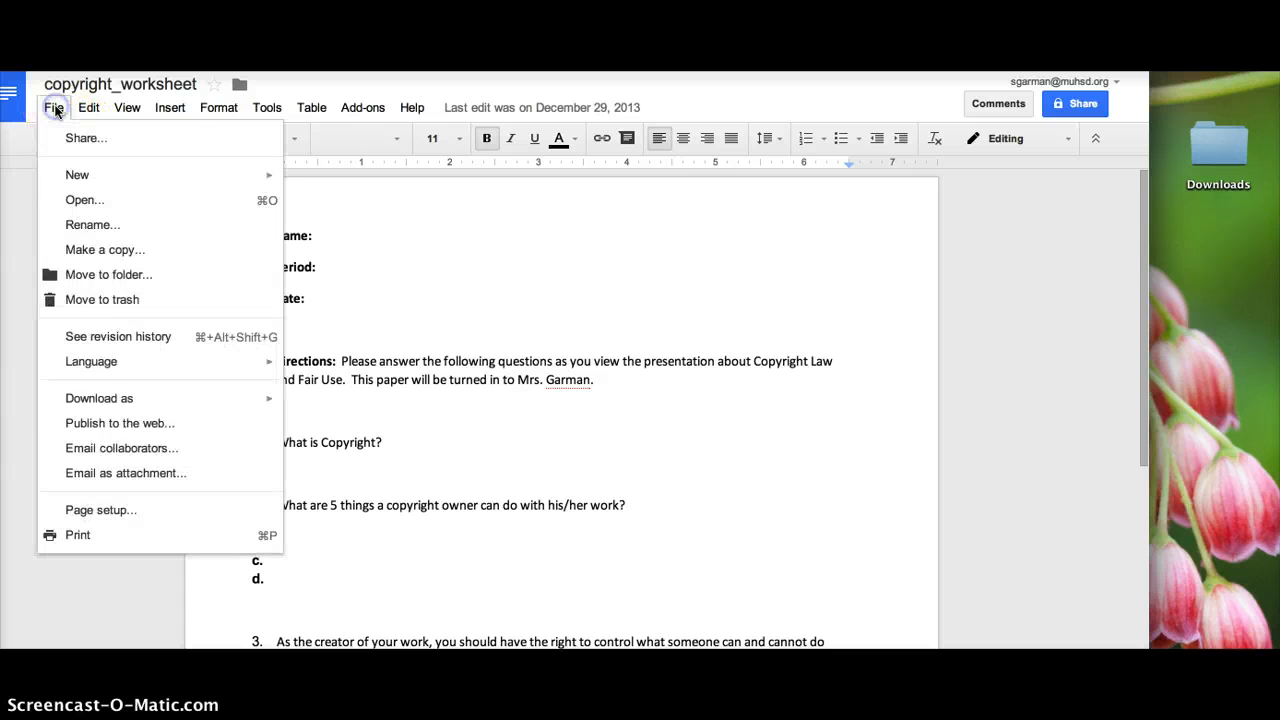
mouse_move(120, 423)
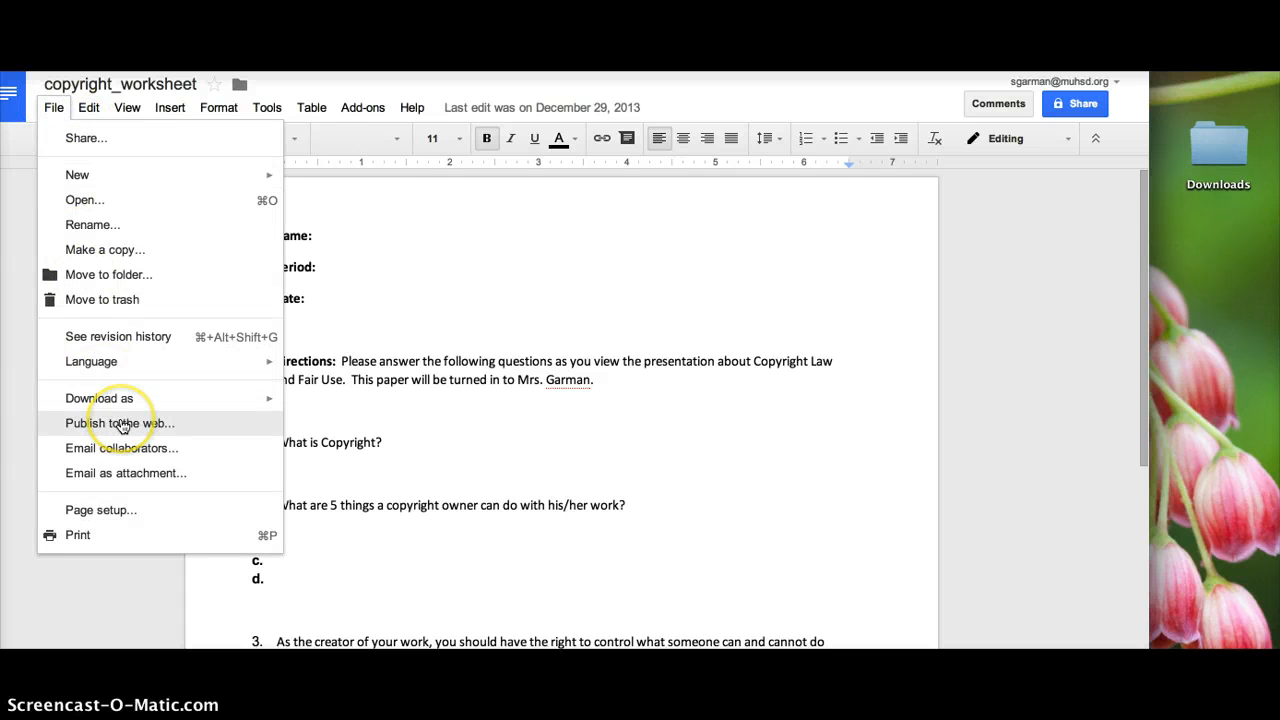
left_click(120, 423)
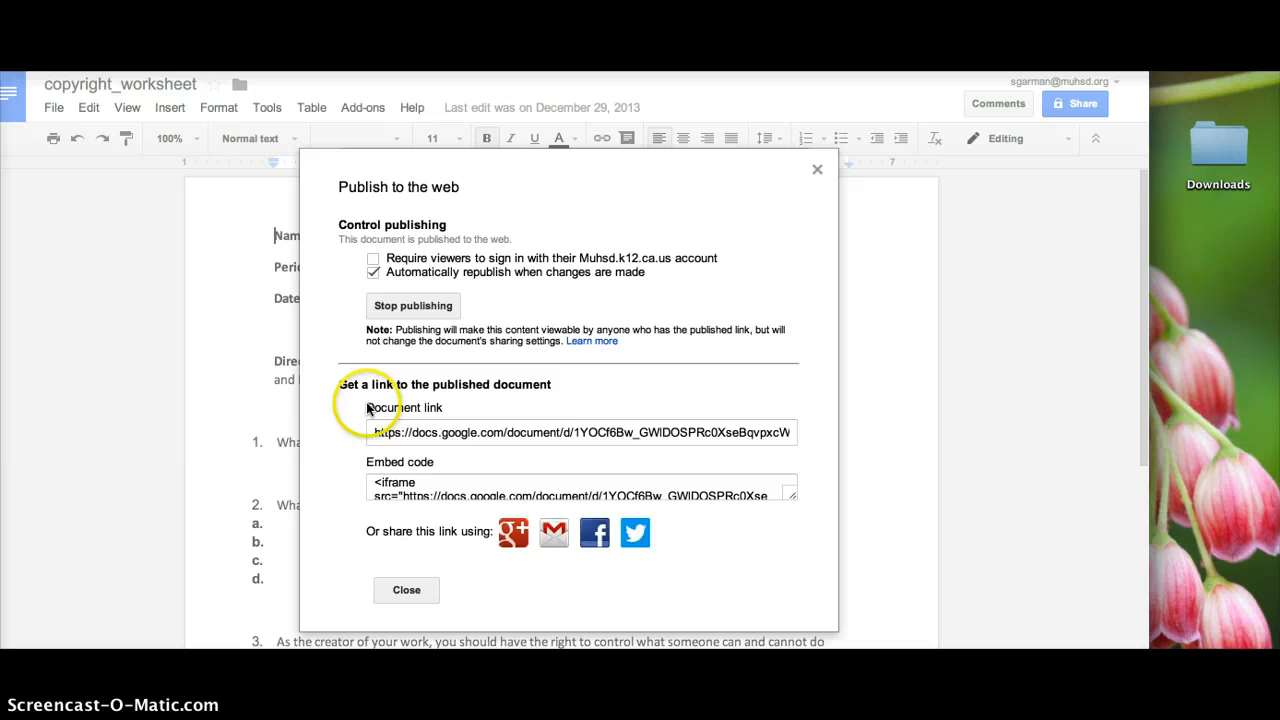
mouse_move(194, 508)
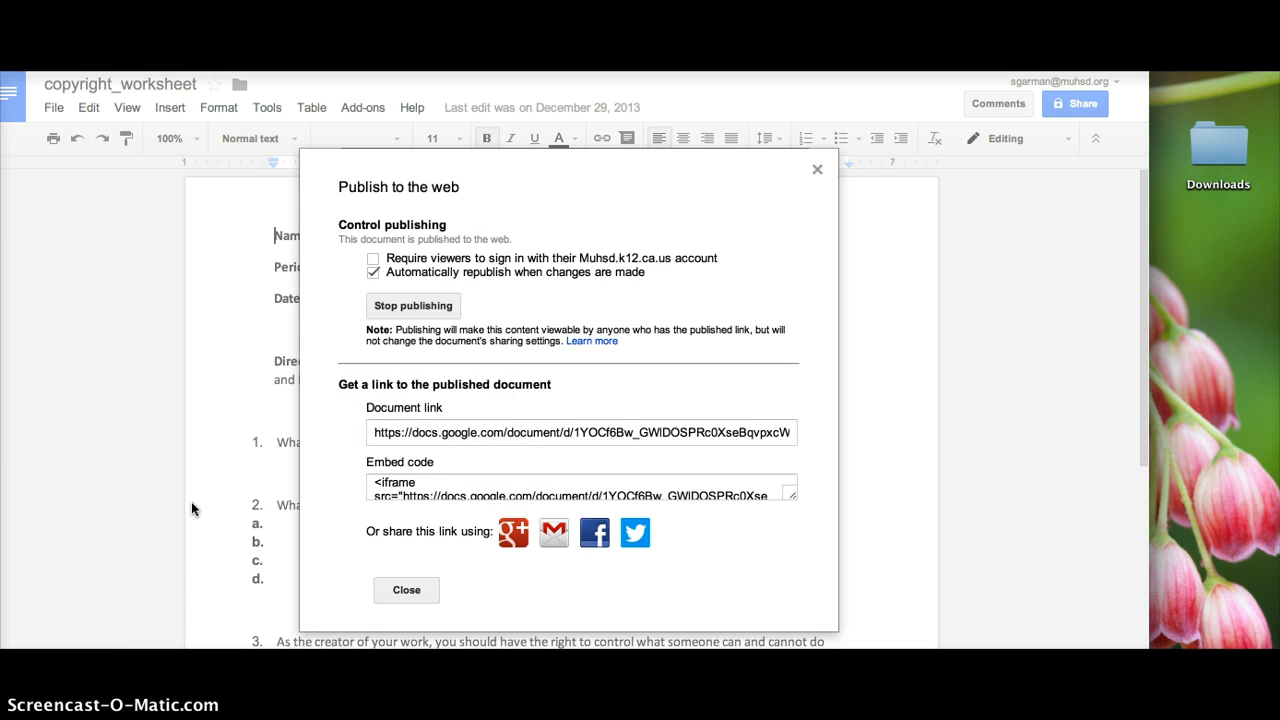
mouse_move(438, 478)
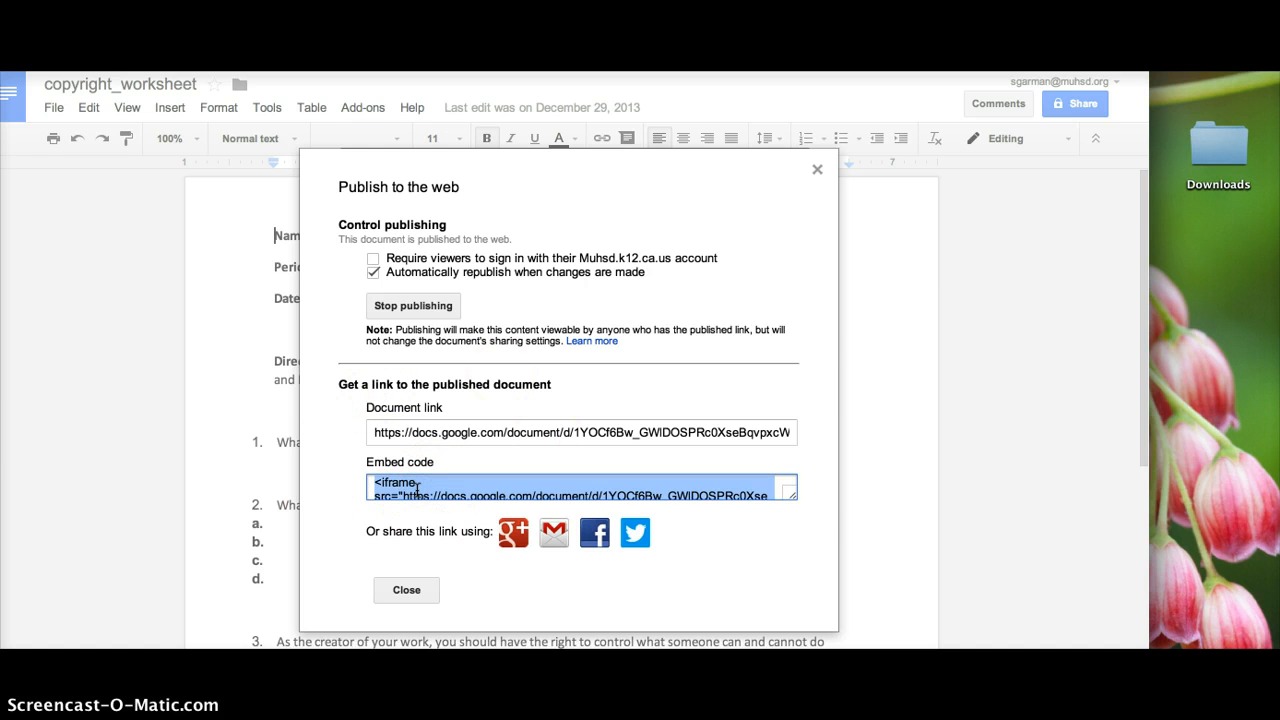
mouse_move(378, 651)
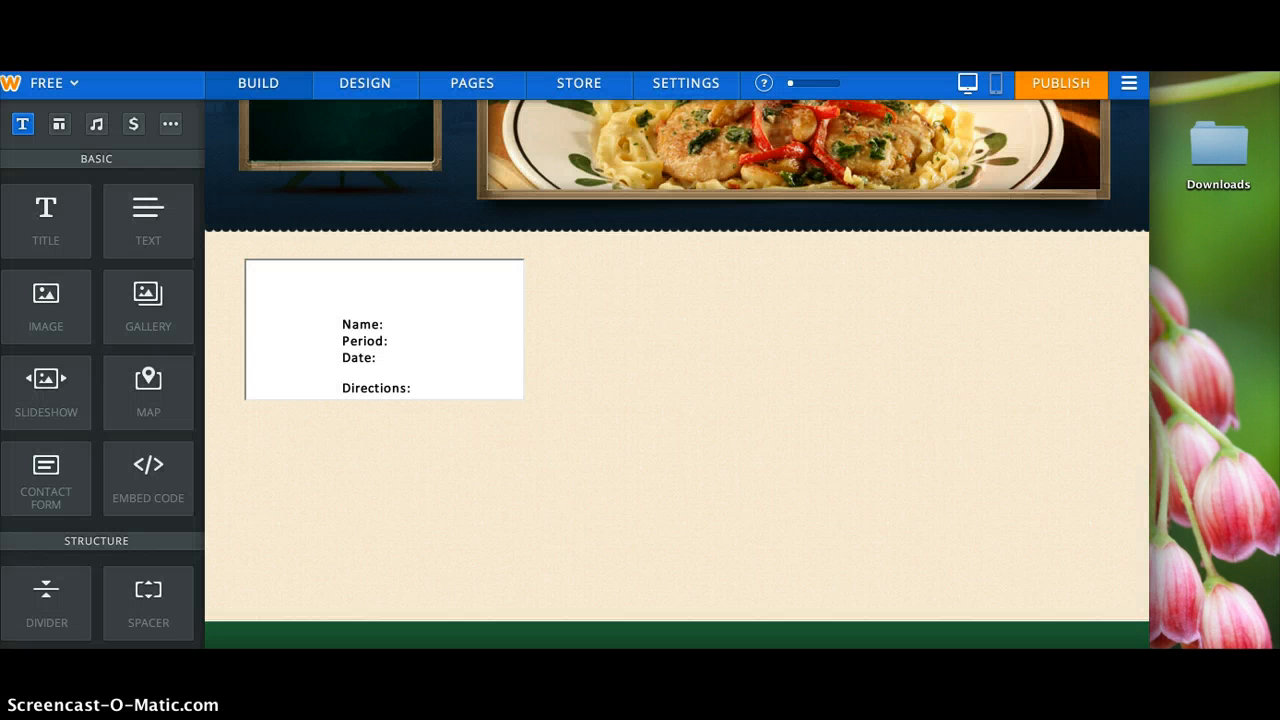
mouse_move(148, 470)
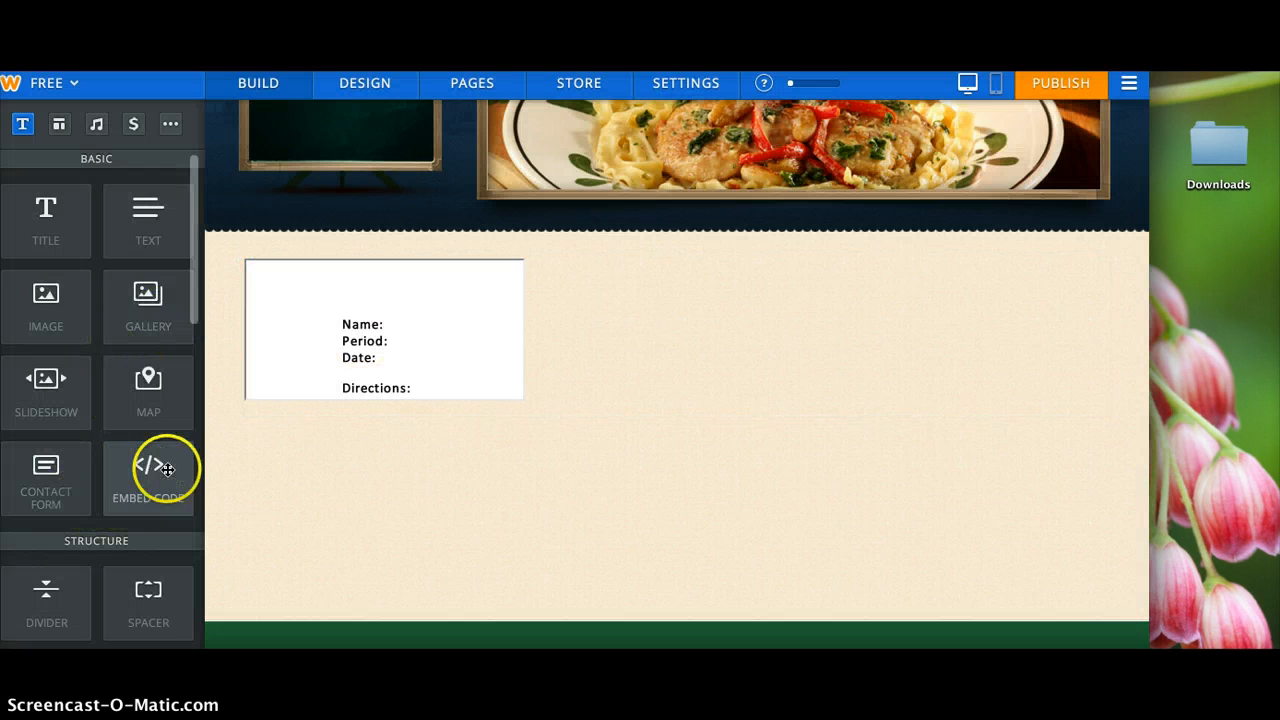
Open the Embed Code block on the Weebly page to edit its iframe HTML.
left_click(148, 478)
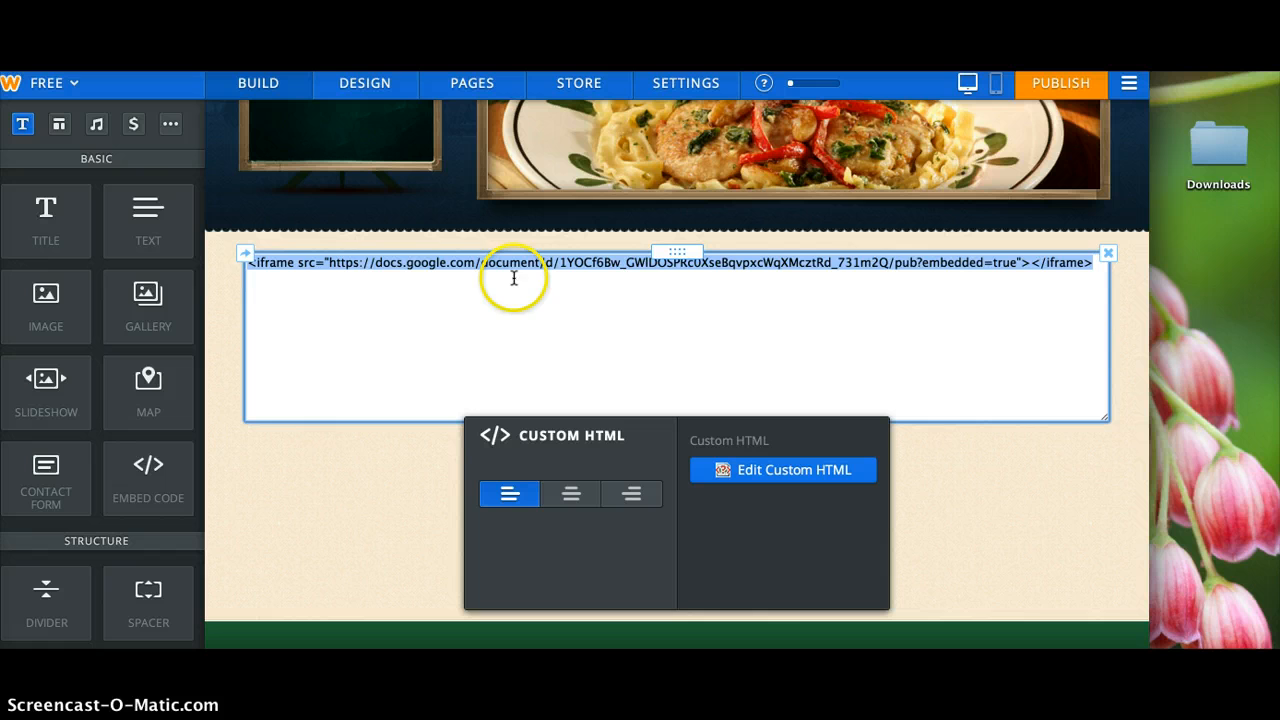
mouse_move(396, 280)
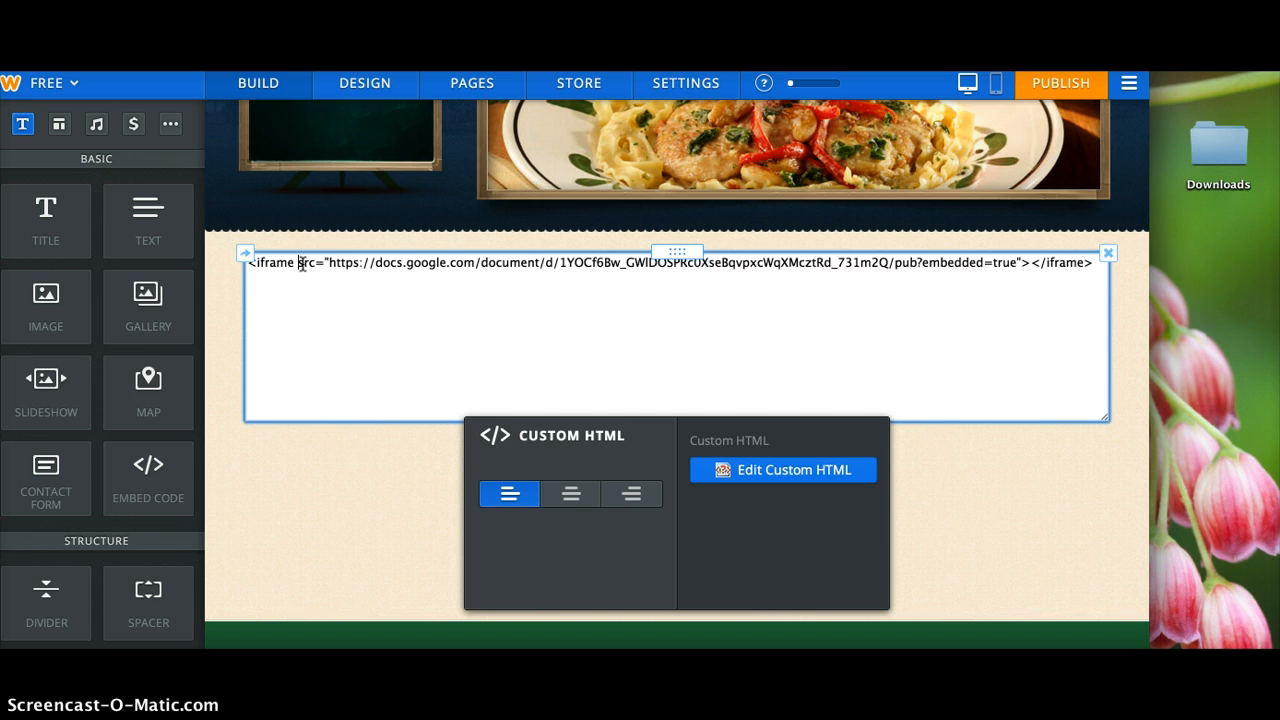
Add width=800 height=800 to the iframe tag and apply it to enlarge the worksheet.
type("width=800 height=800")
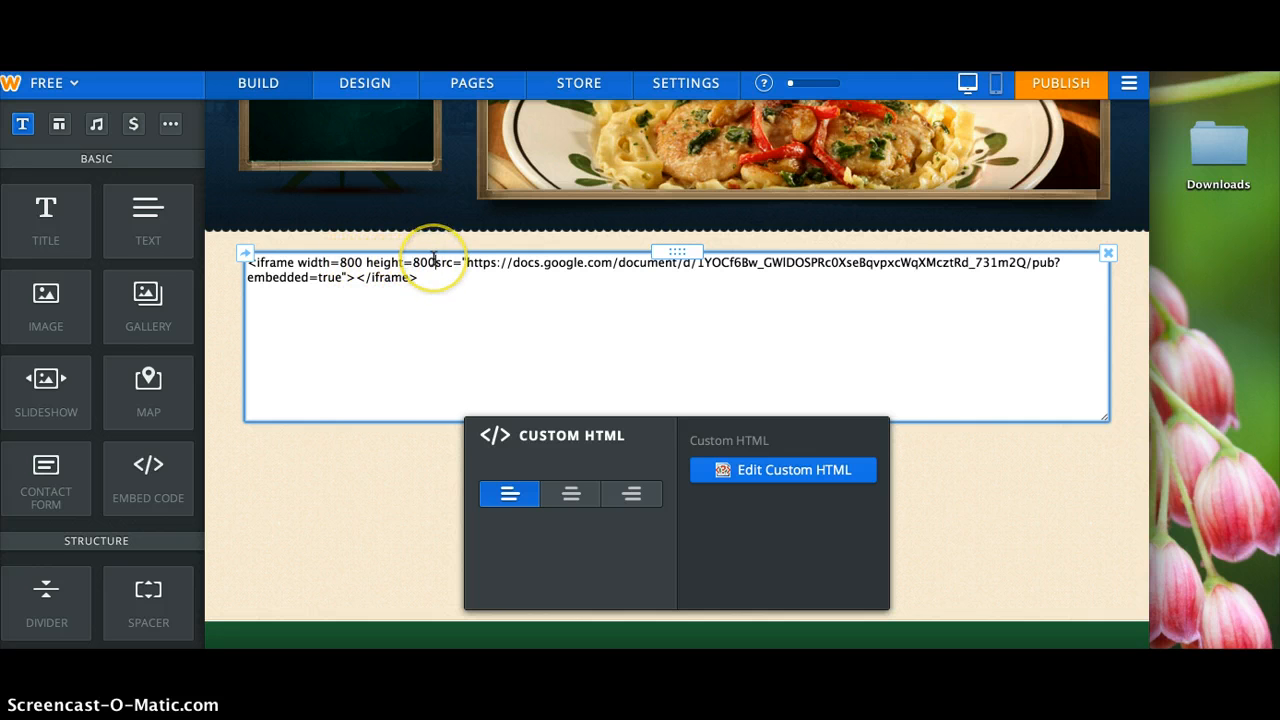
mouse_move(450, 262)
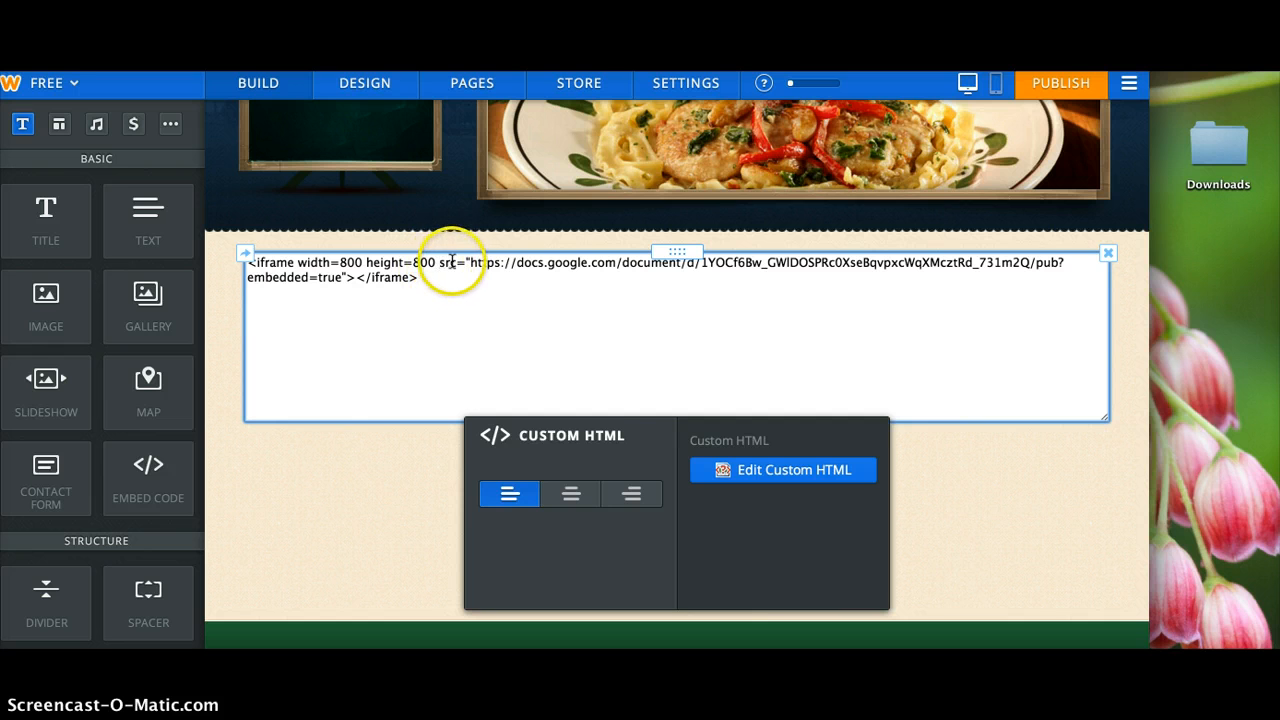
mouse_move(760, 444)
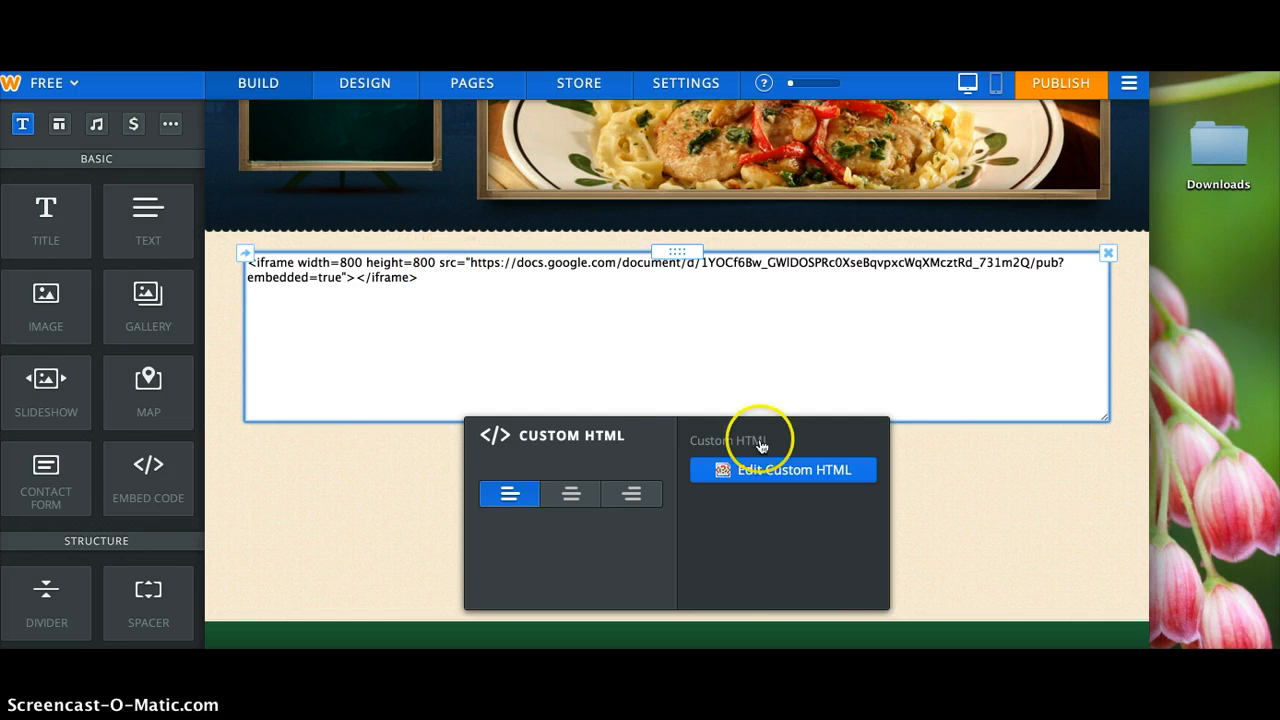
left_click(784, 469)
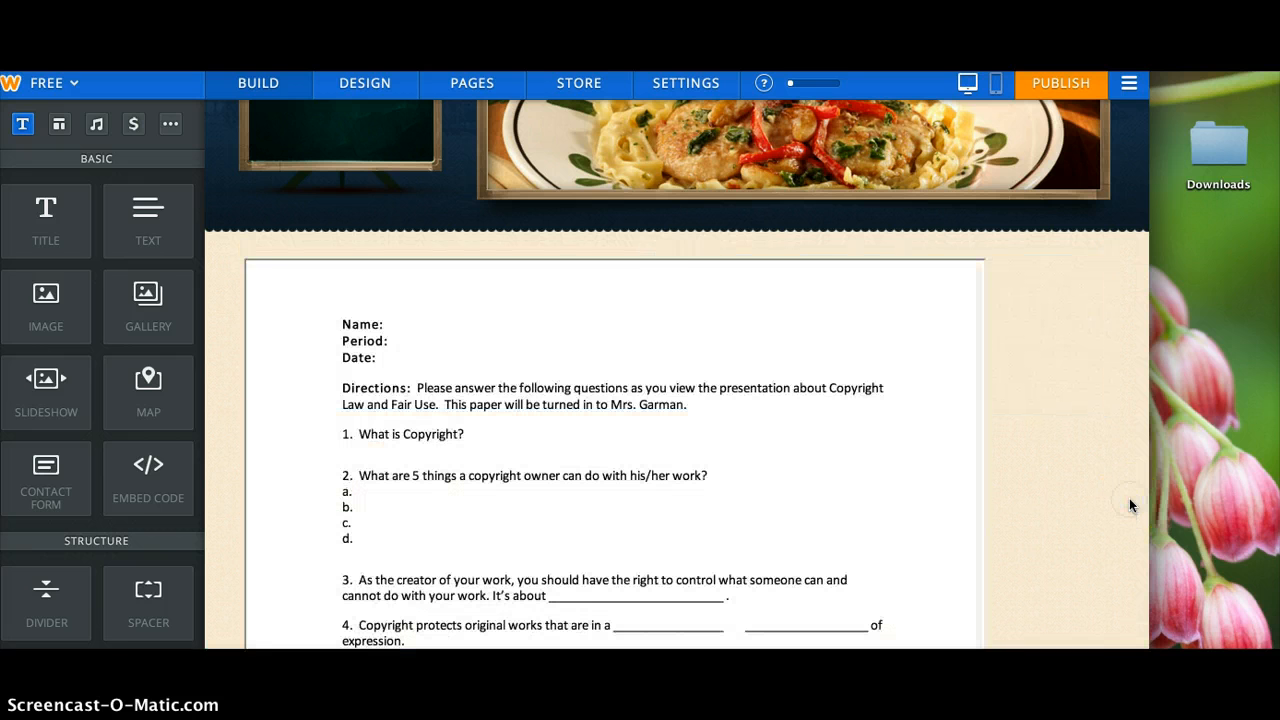
left_click(620, 475)
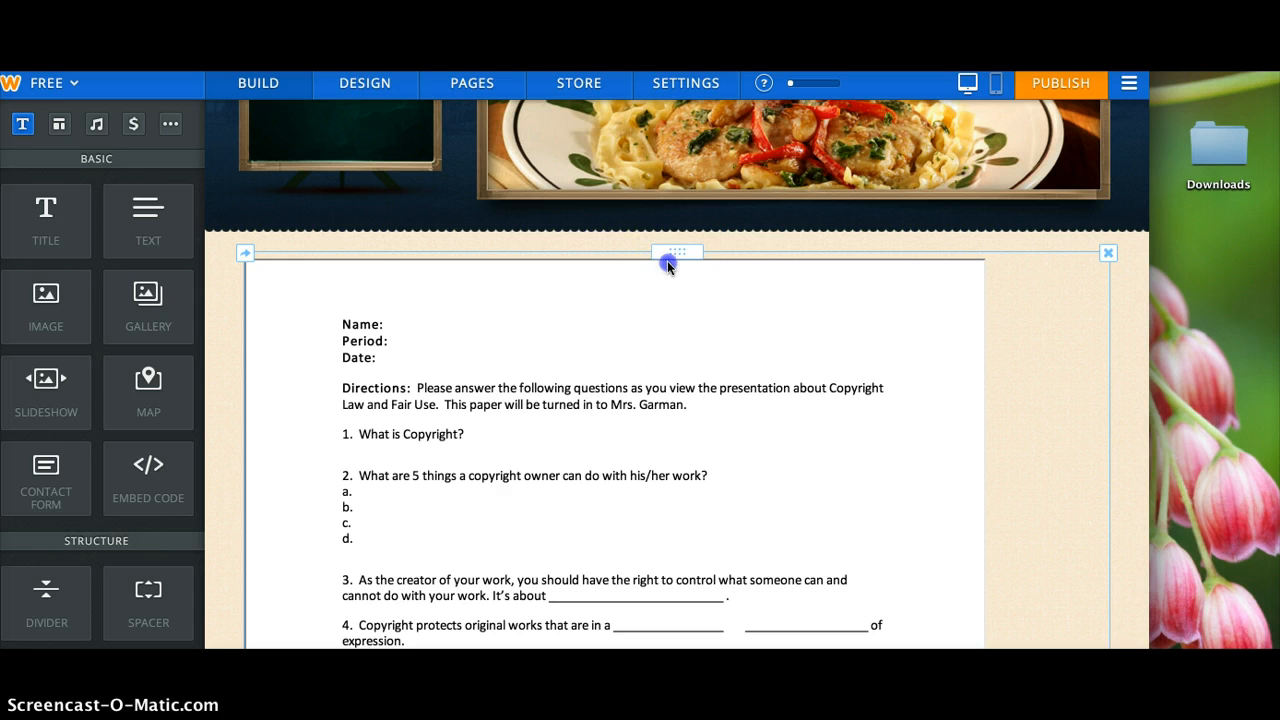
mouse_move(1117, 415)
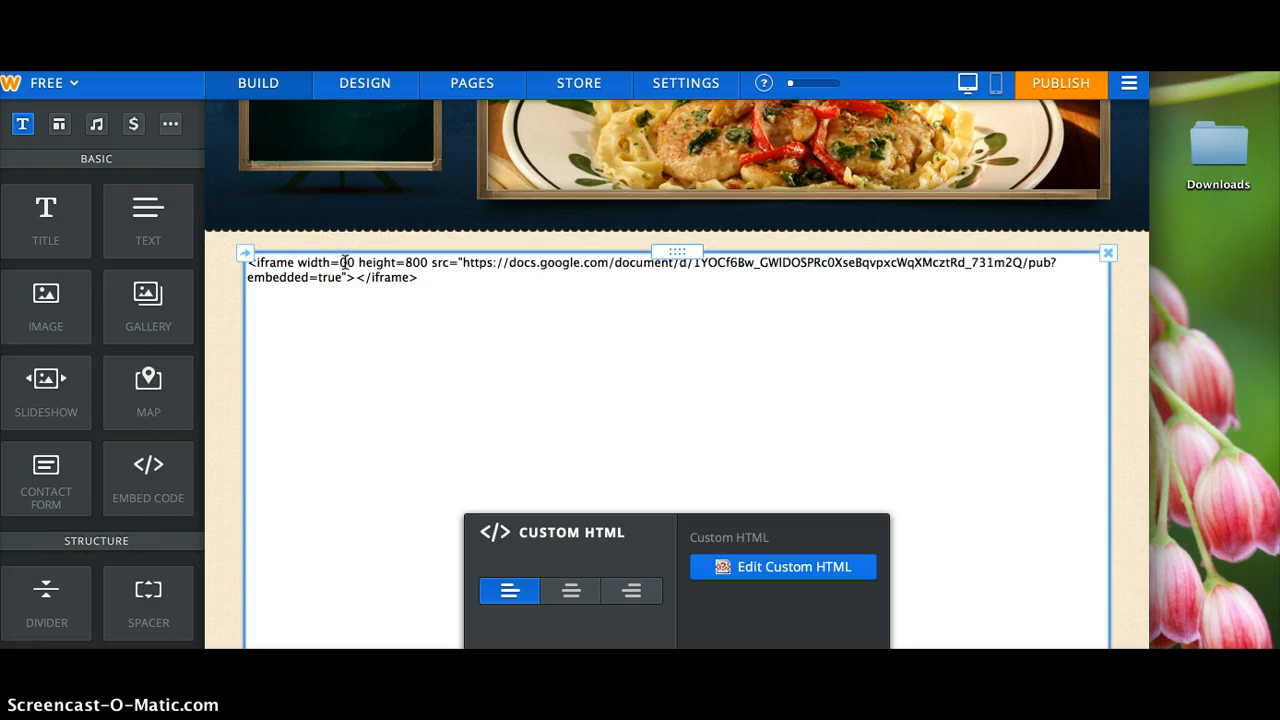
Change the iframe's width and height values from 800 to 900.
type("900")
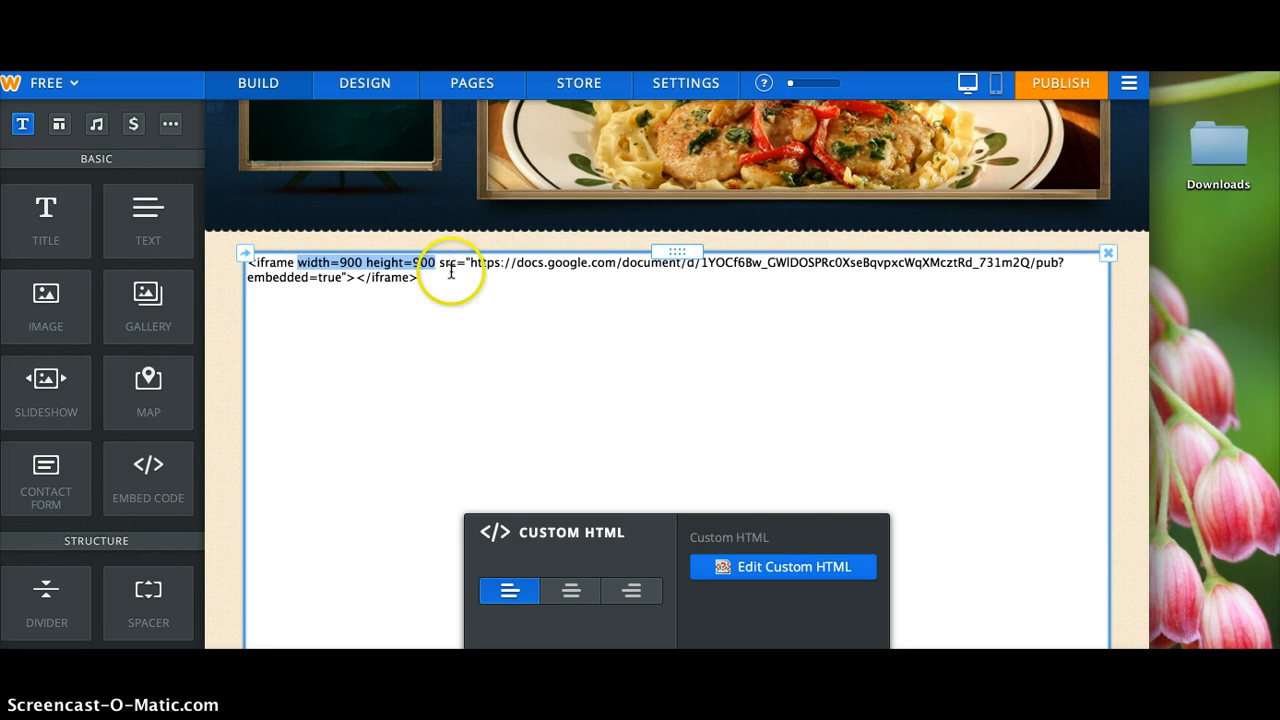
mouse_move(1098, 452)
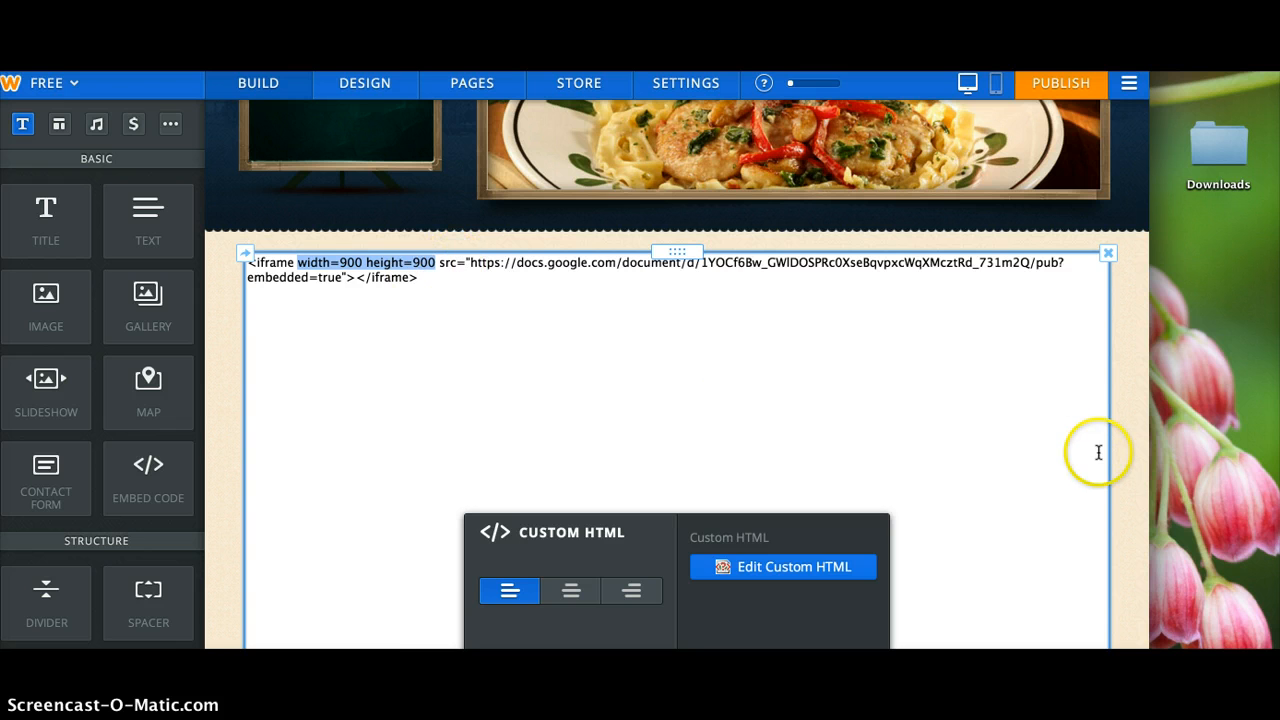